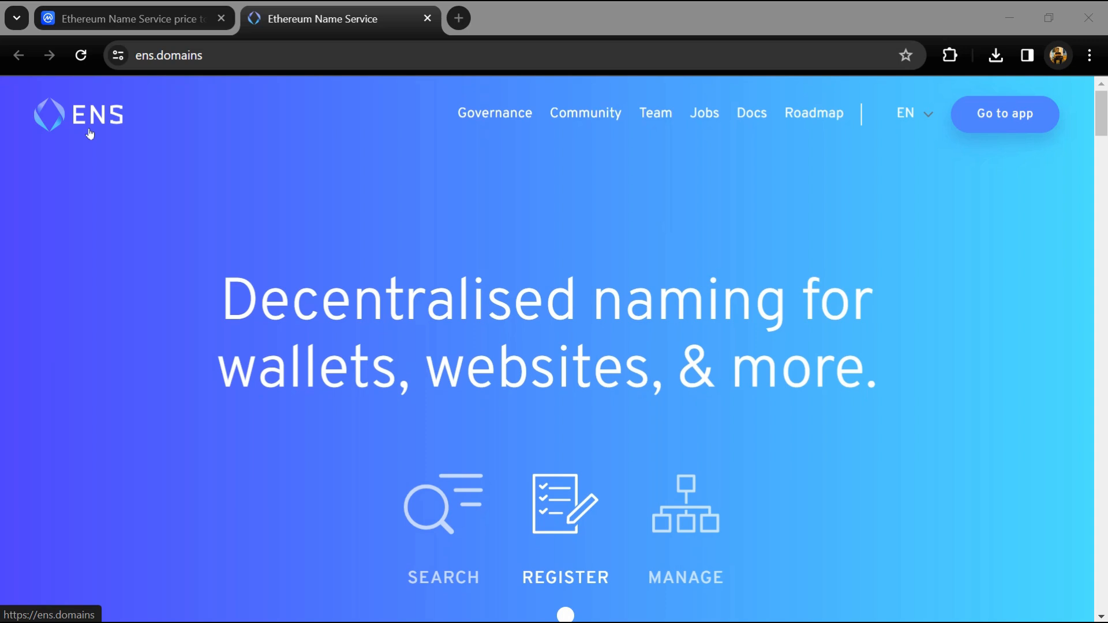
mouse_move(201, 237)
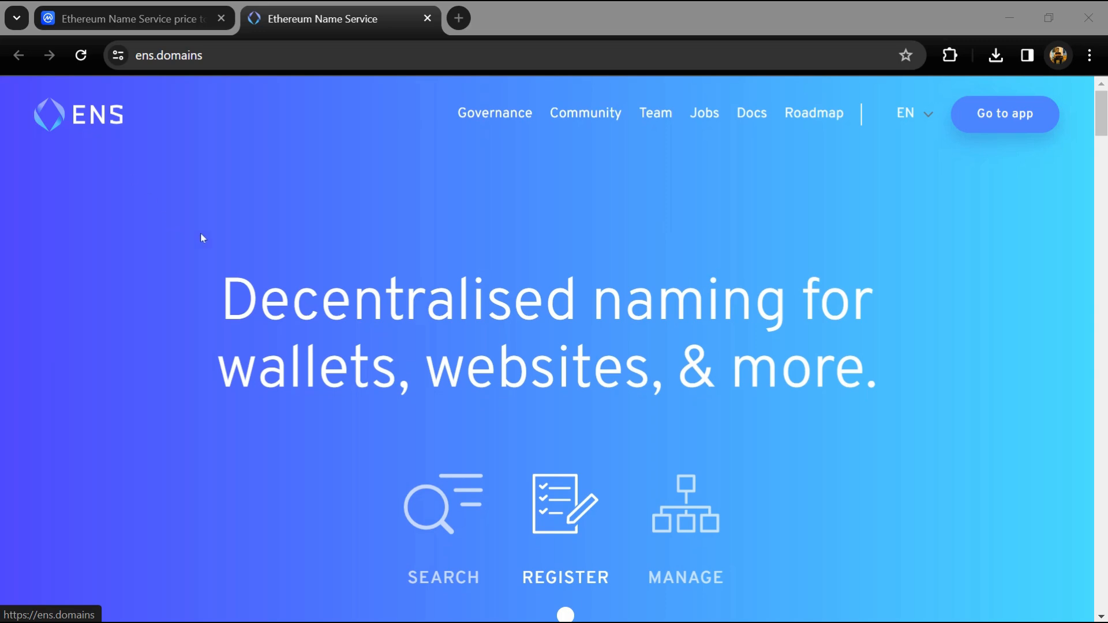
mouse_move(236, 259)
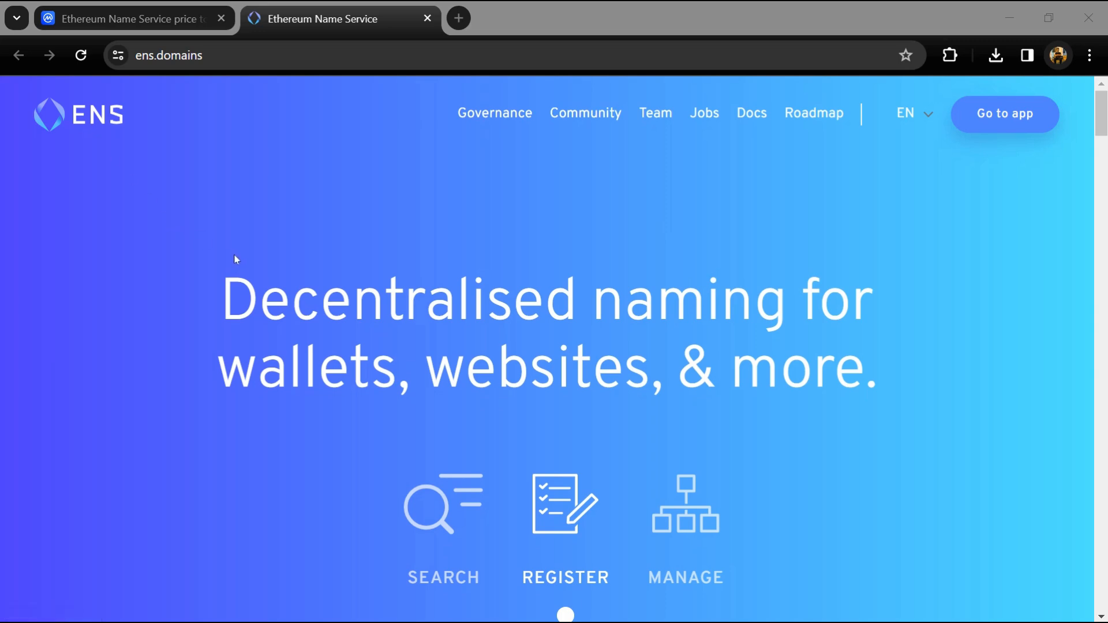
Browse down through the ens.domains page content and back up to the top
scroll(down, 3)
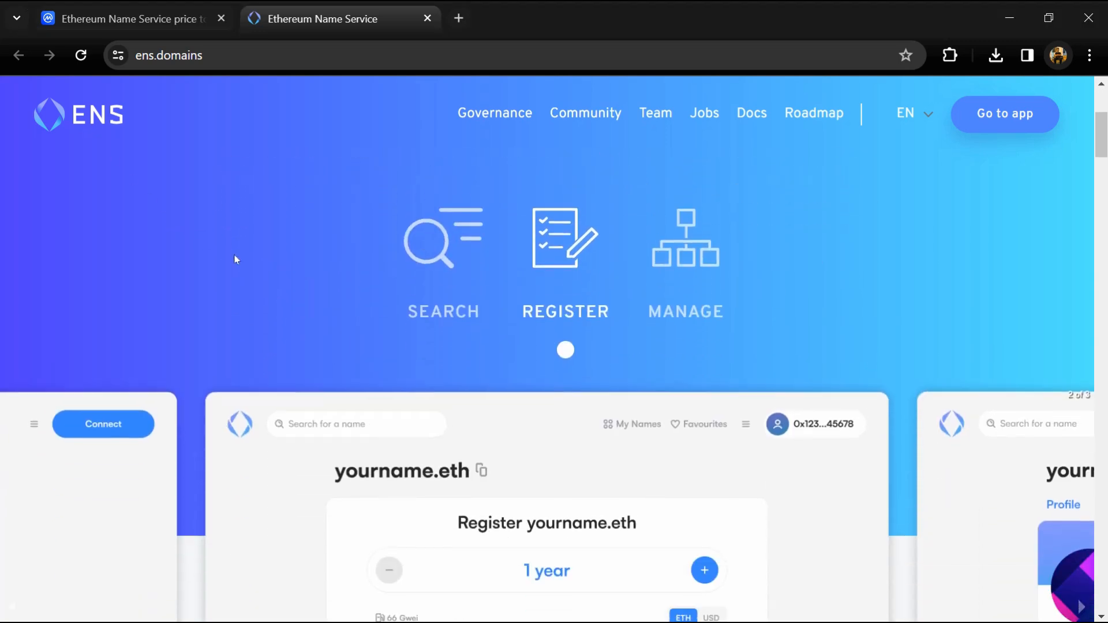
scroll(down, 3)
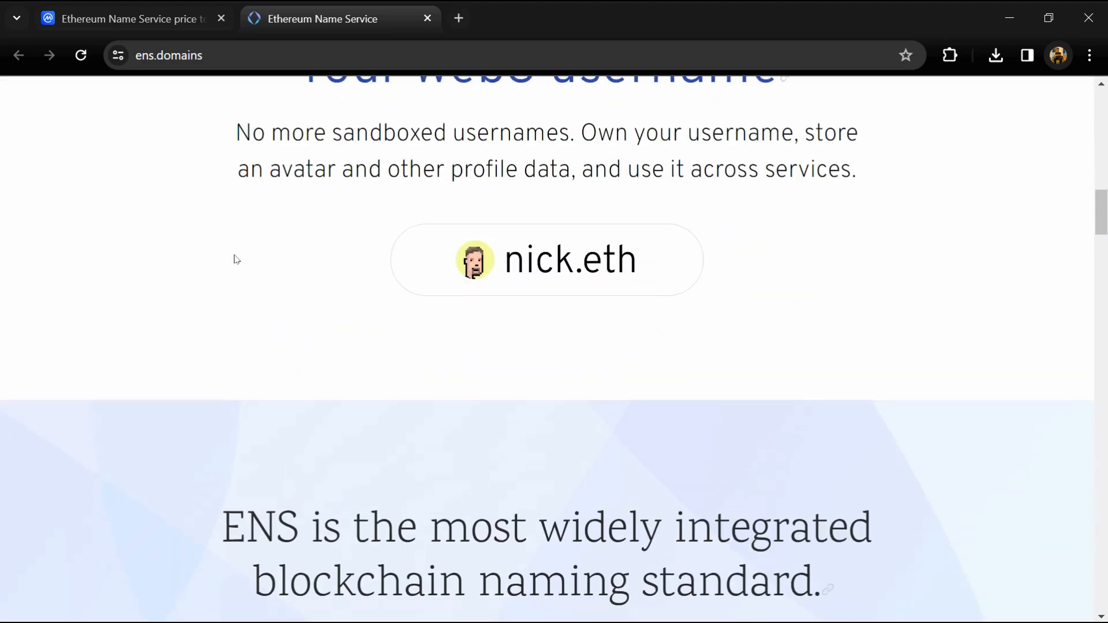
scroll(down, 3)
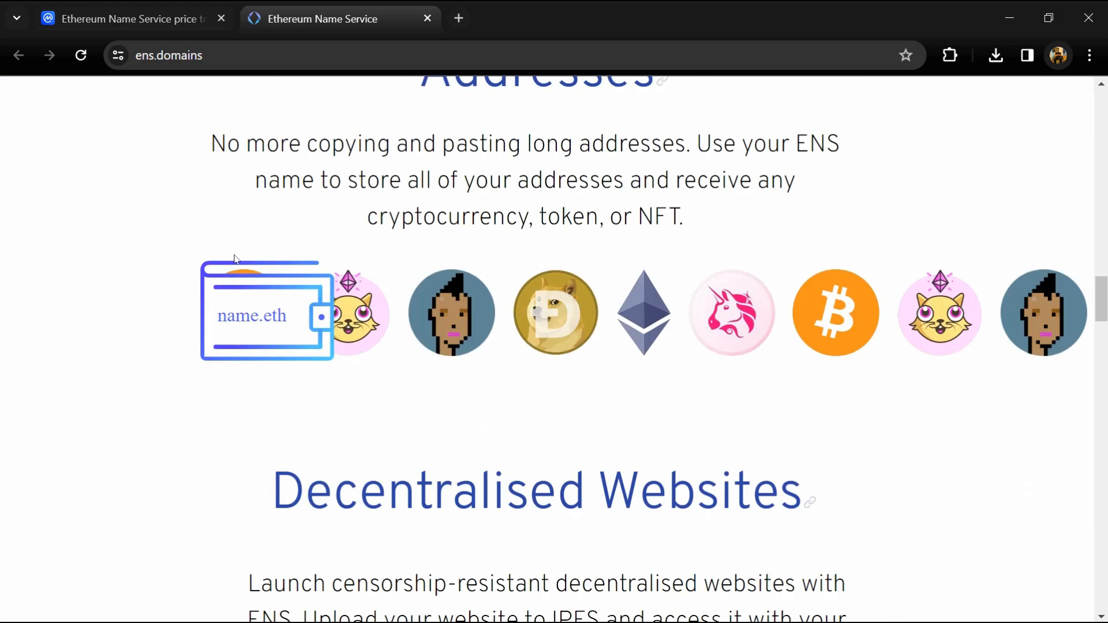
scroll(down, 3)
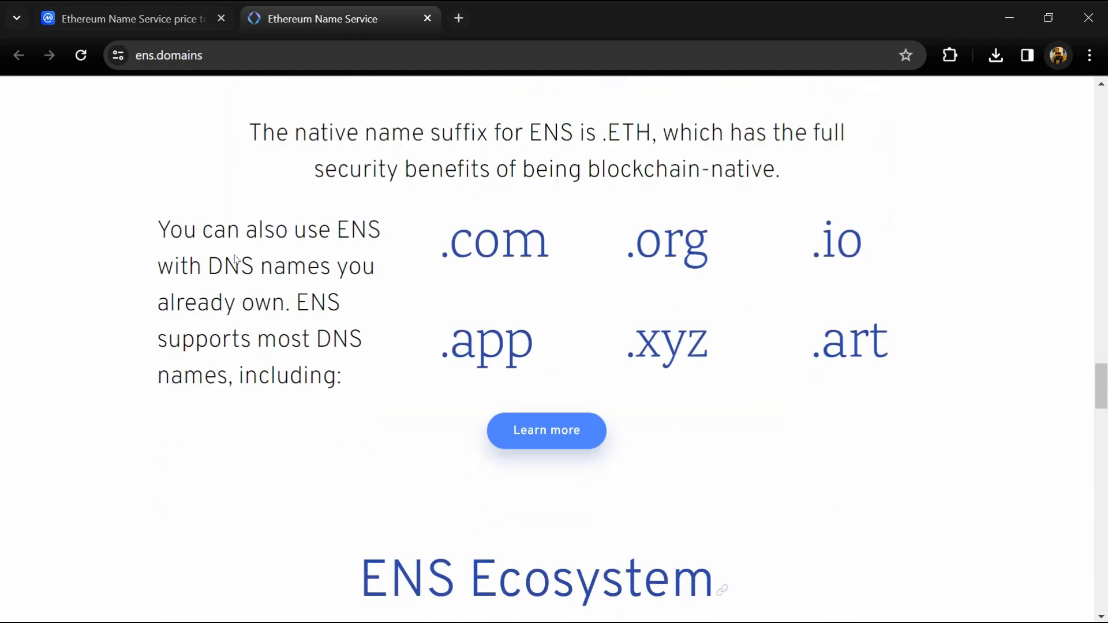
scroll(down, 3)
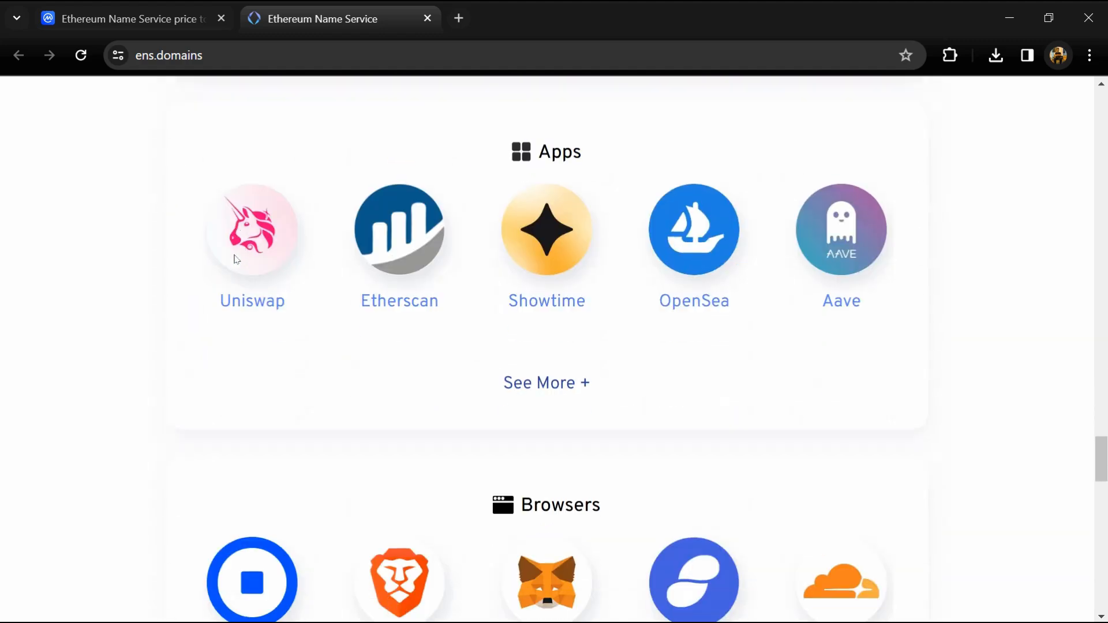
scroll(down, 3)
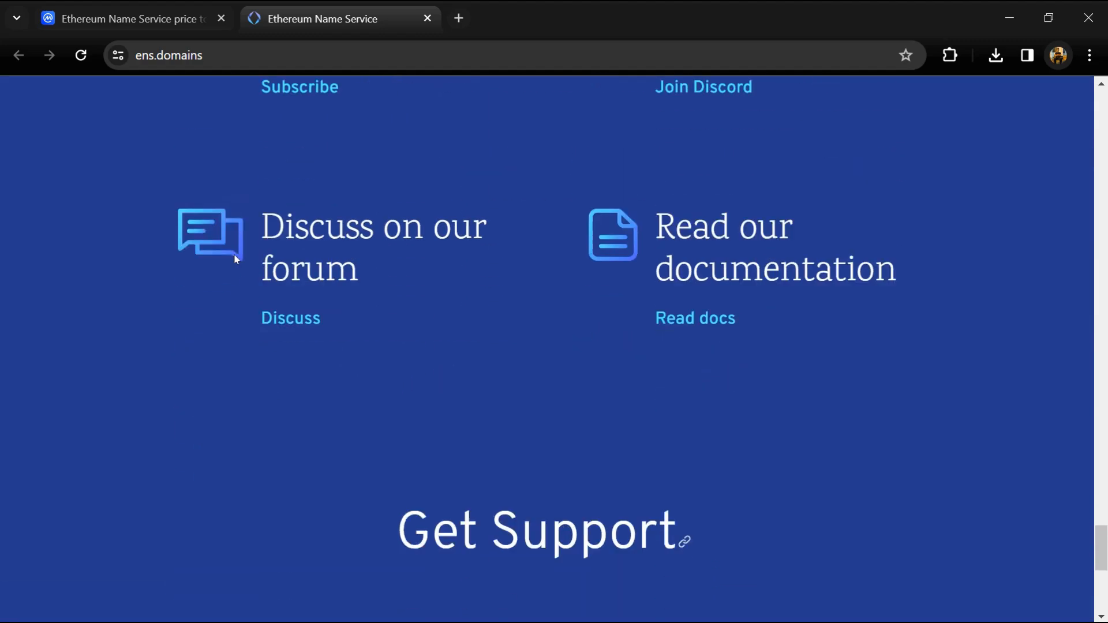
scroll(down, 3)
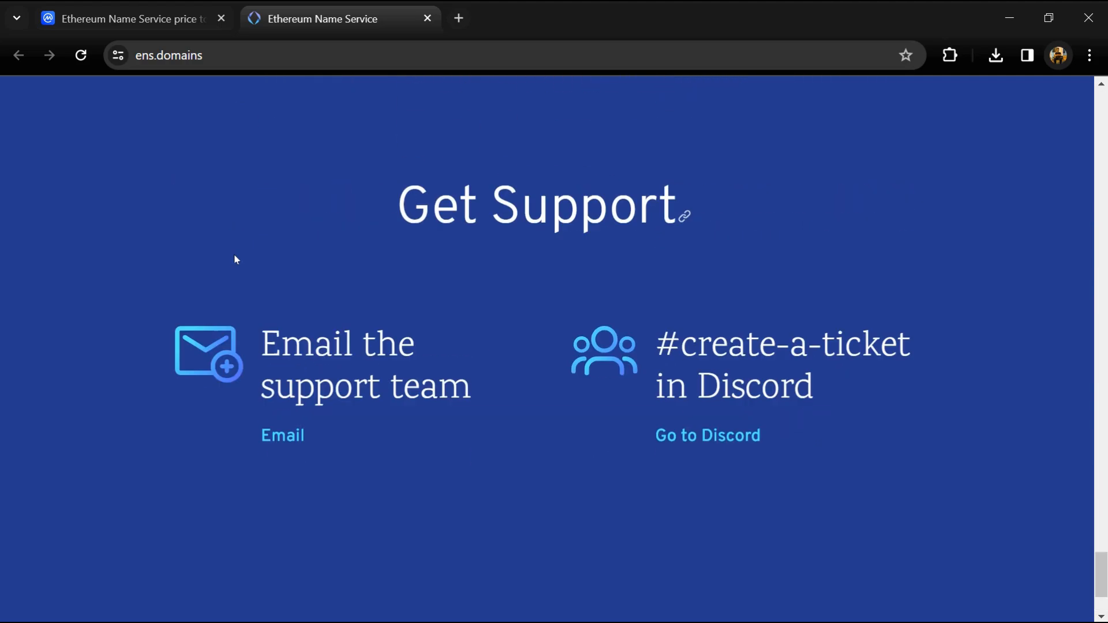
scroll(up, 3)
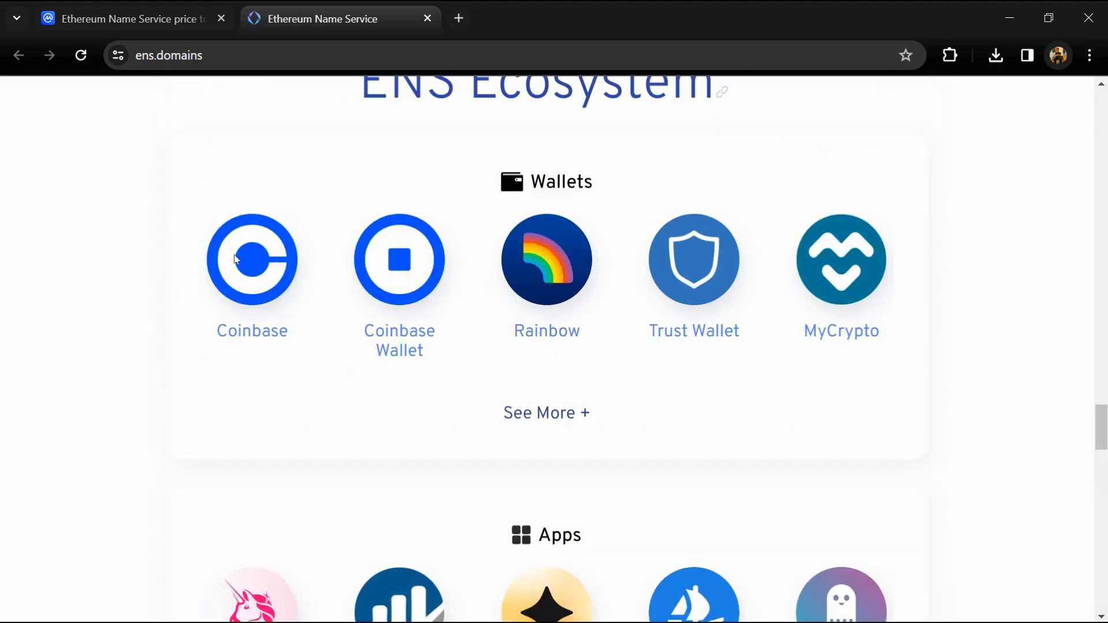
scroll(up, 3)
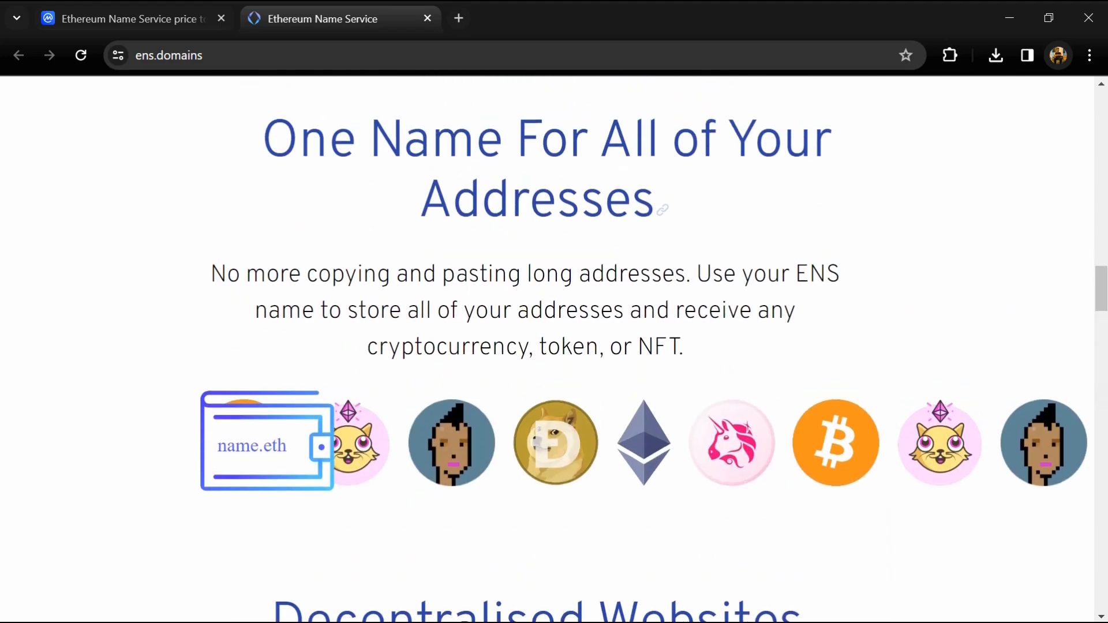
scroll(down, 3)
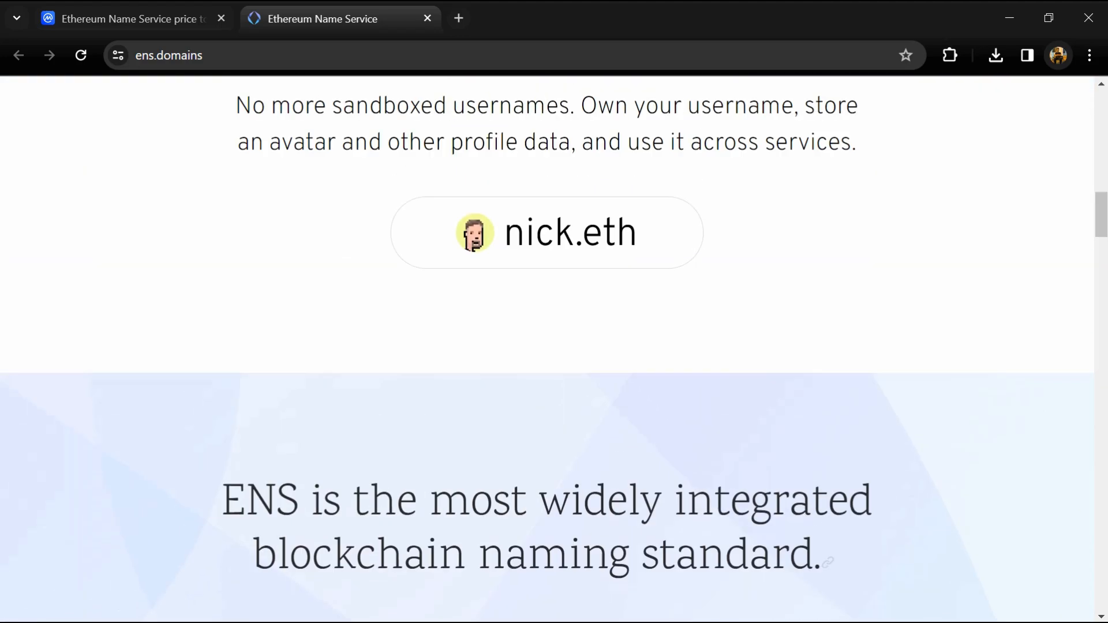
scroll(up, 3)
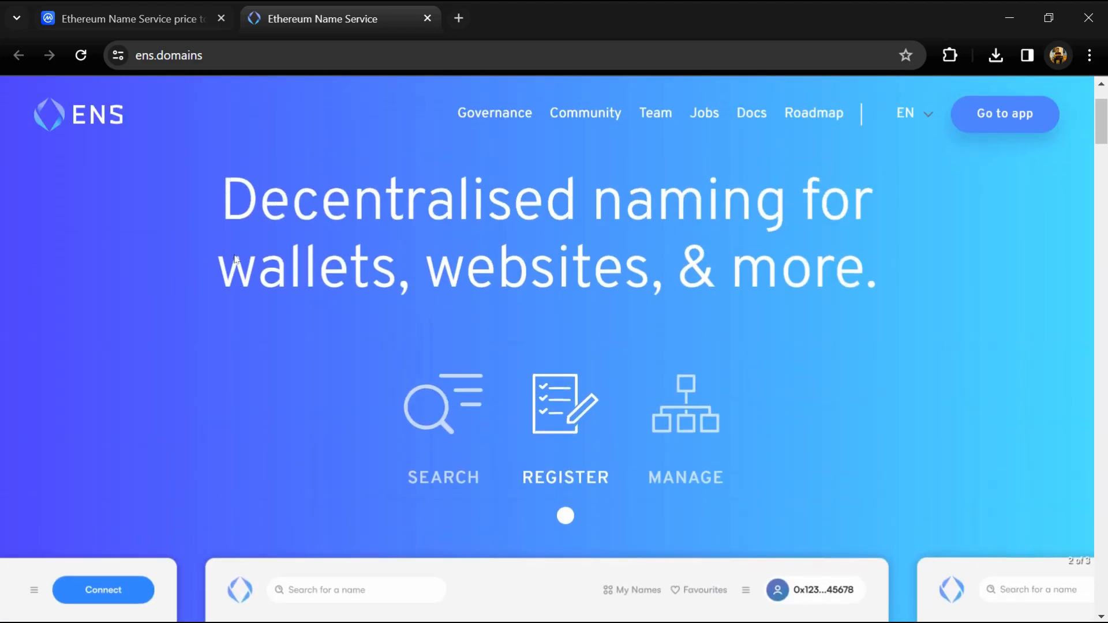
scroll(up, 3)
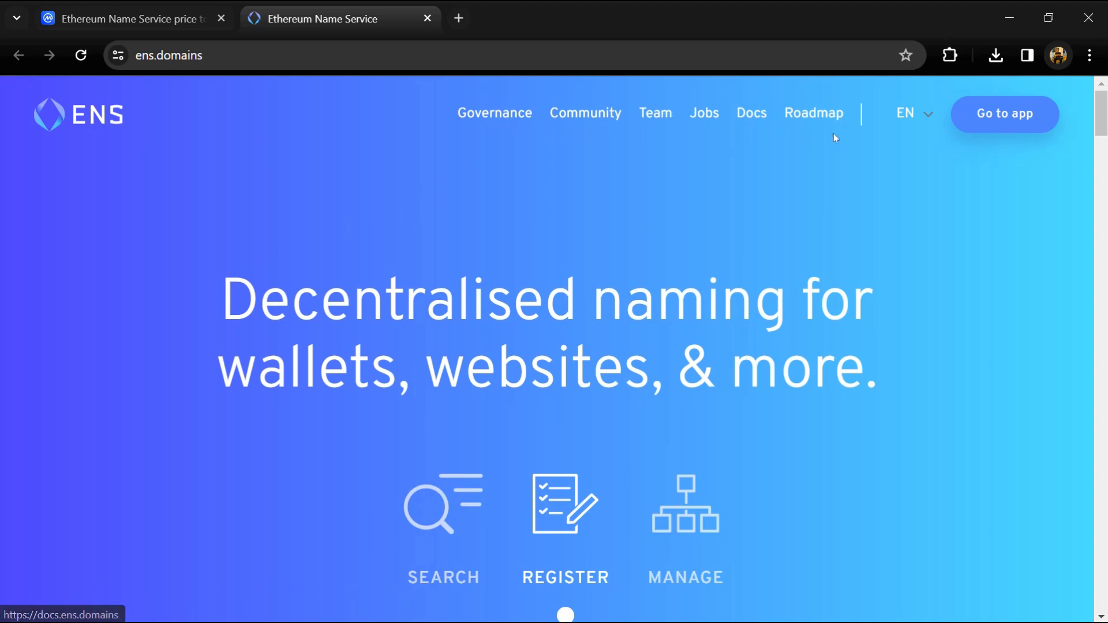
scroll(down, 3)
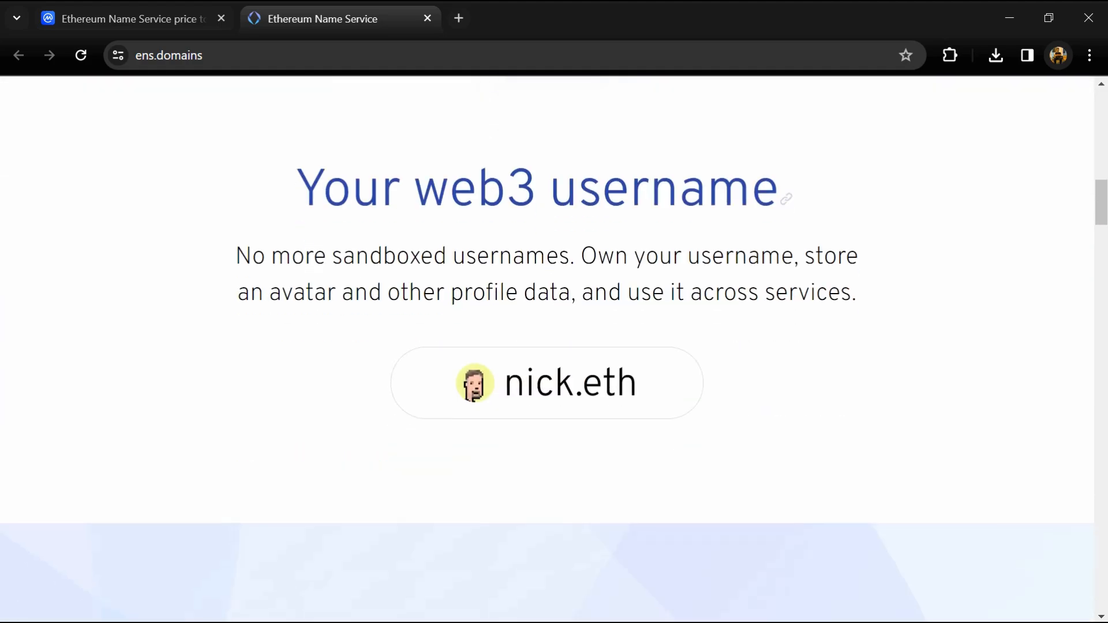
scroll(down, 3)
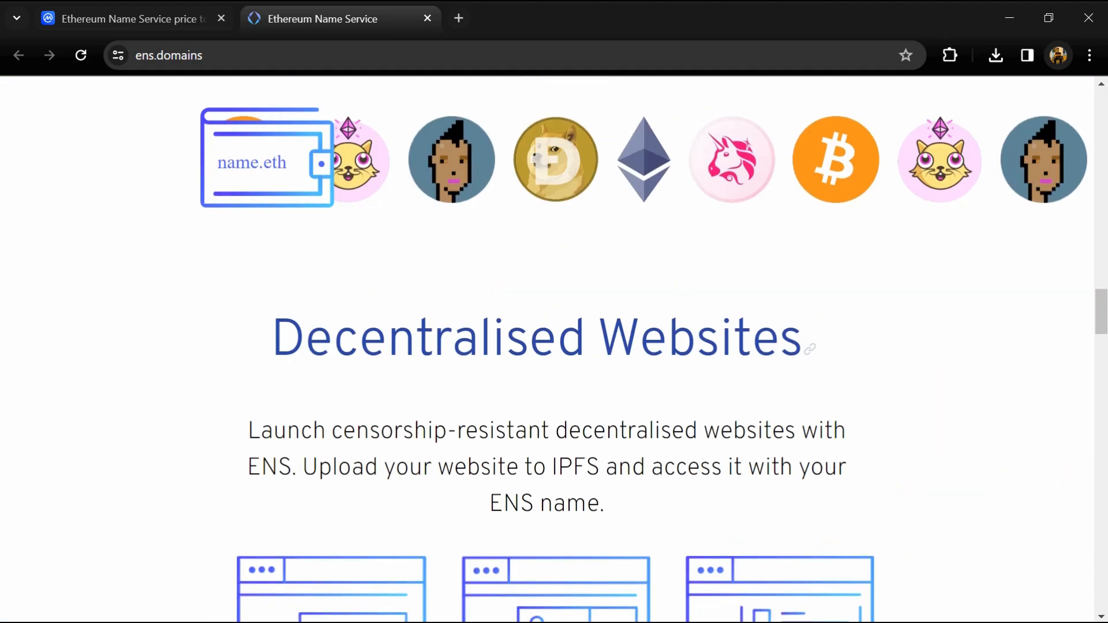
scroll(down, 3)
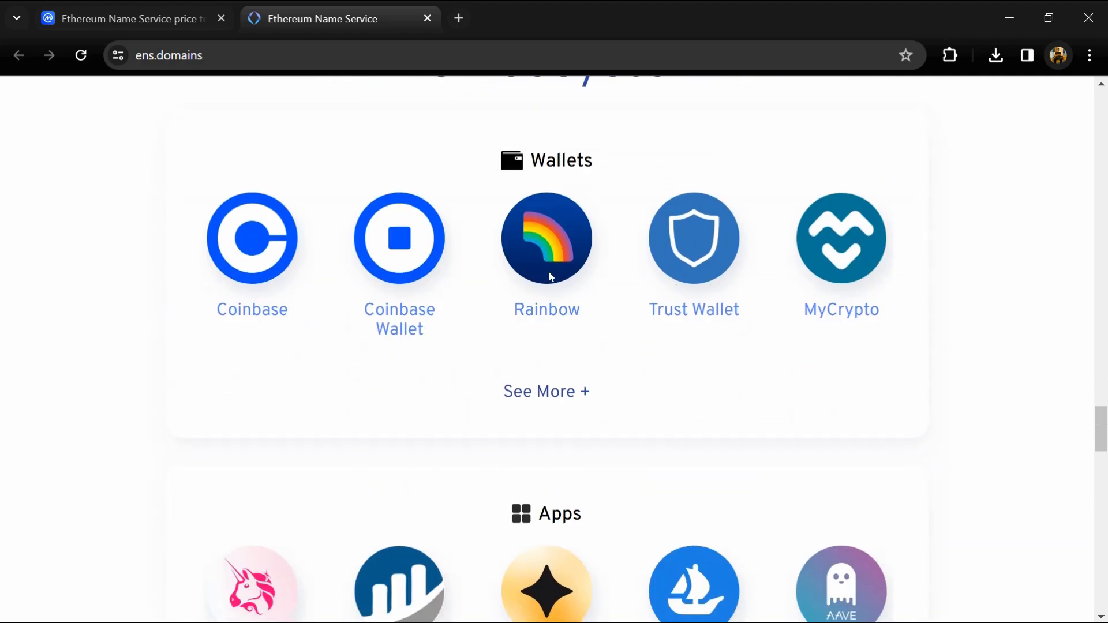
scroll(down, 3)
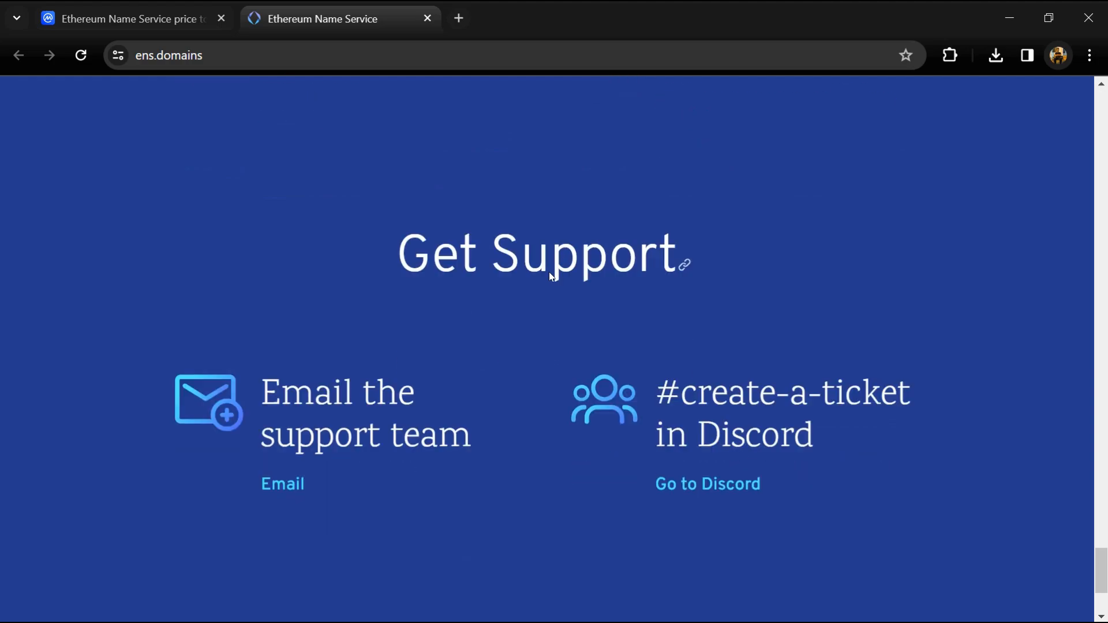
scroll(up, 3)
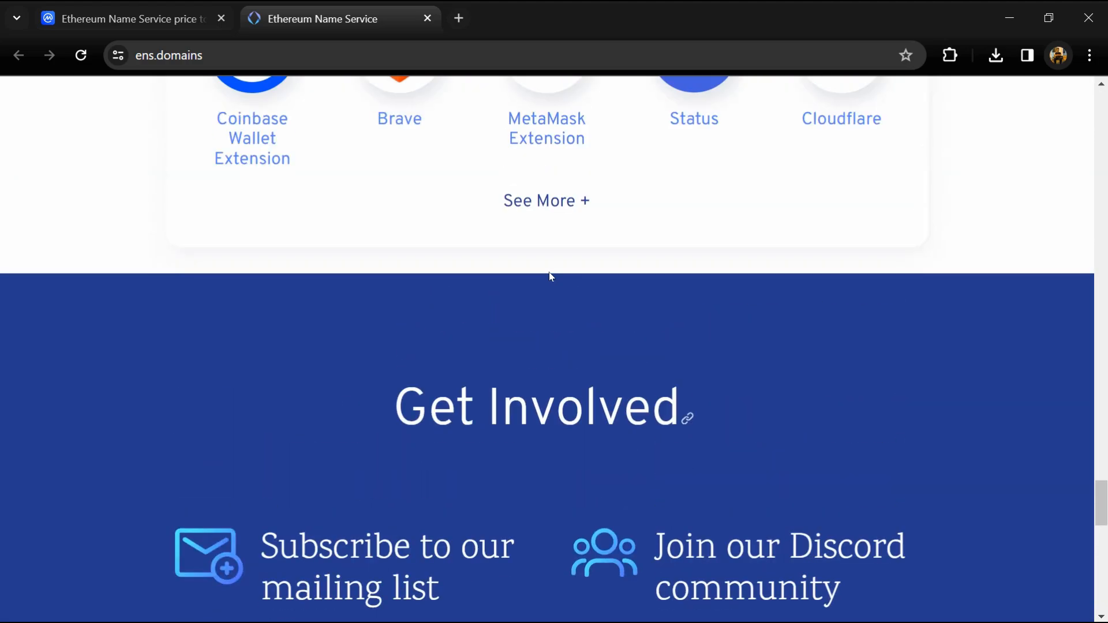
scroll(up, 3)
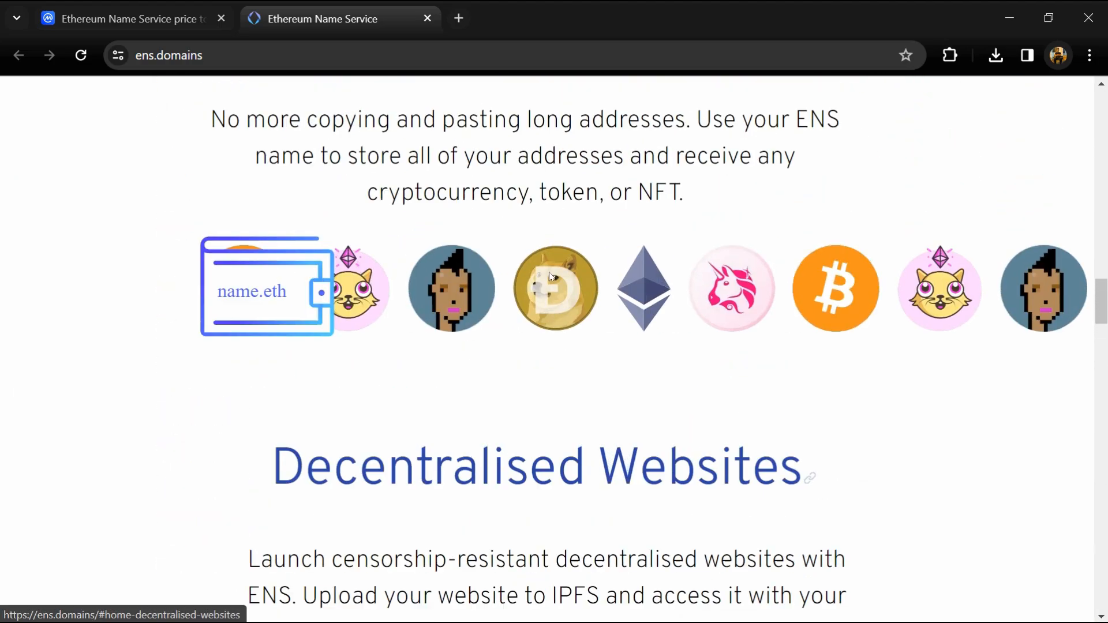
scroll(up, 3)
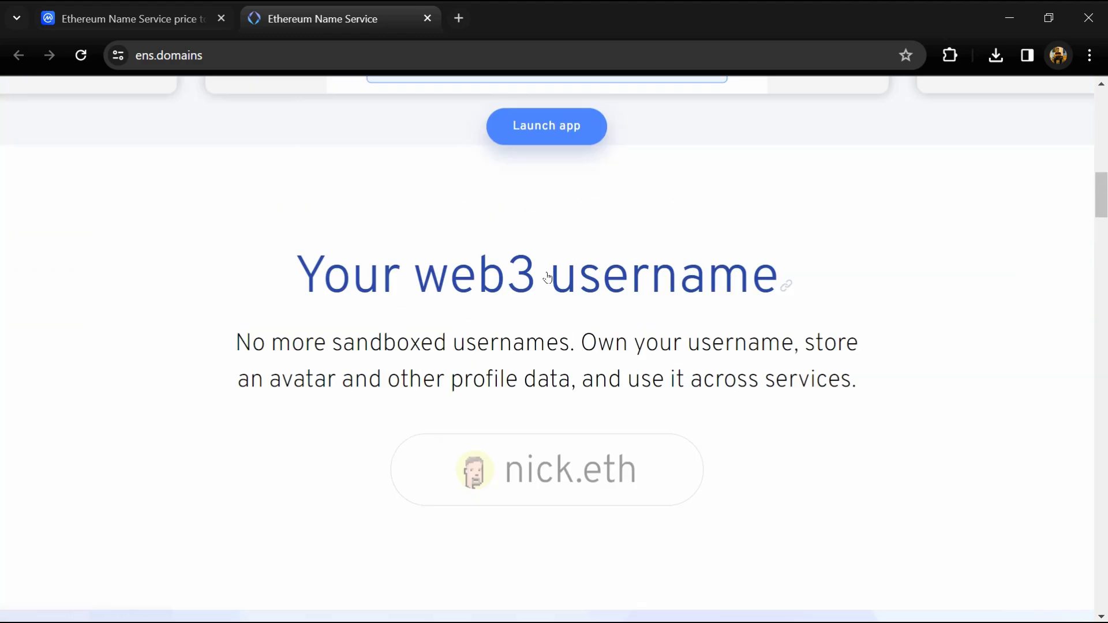
scroll(up, 3)
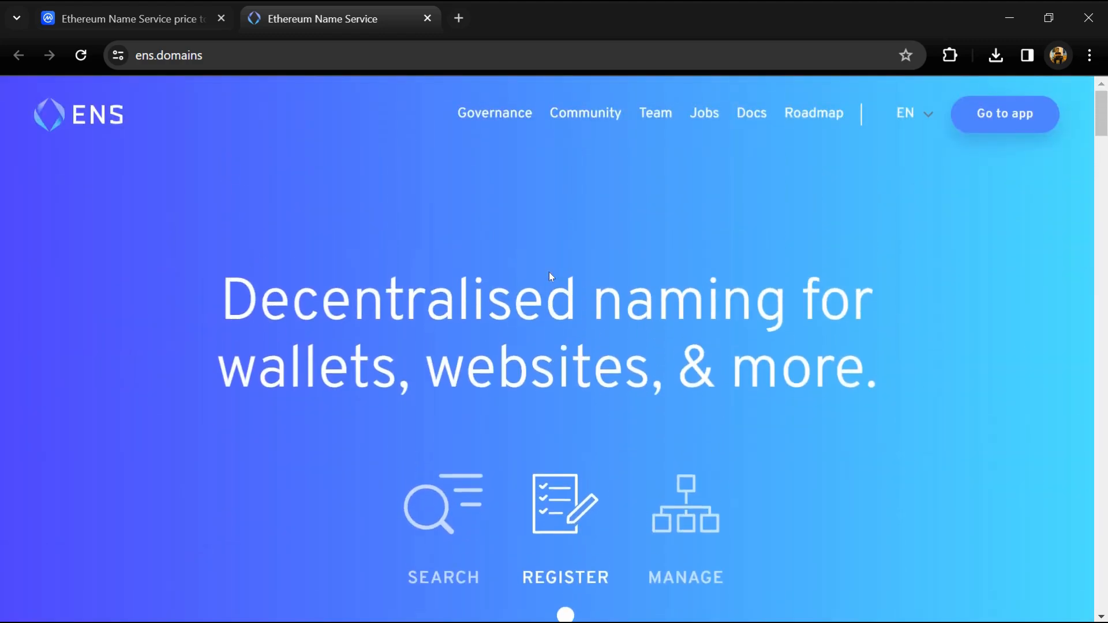
mouse_move(127, 18)
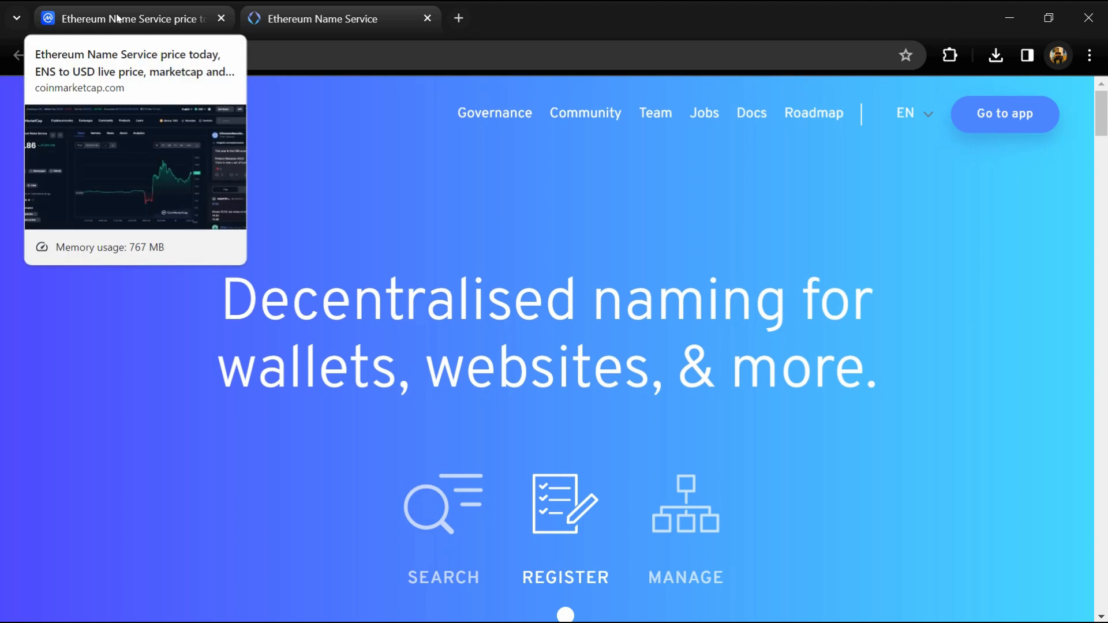
Switch to CoinMarketCap's ENS price page and highlight its supply figures
click(127, 18)
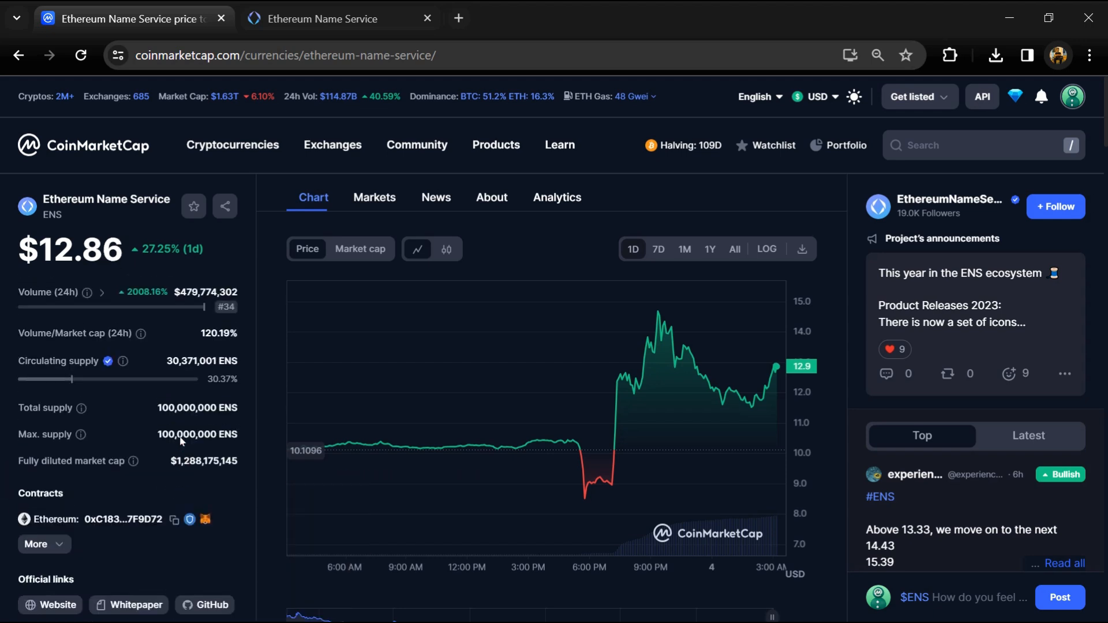
double_click(197, 409)
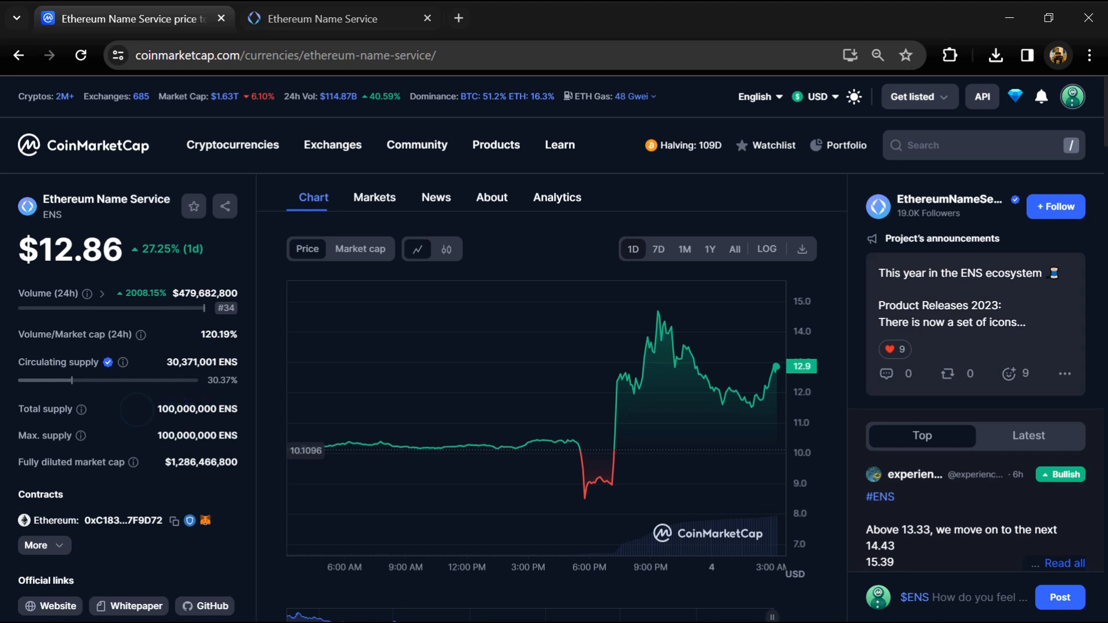
double_click(202, 362)
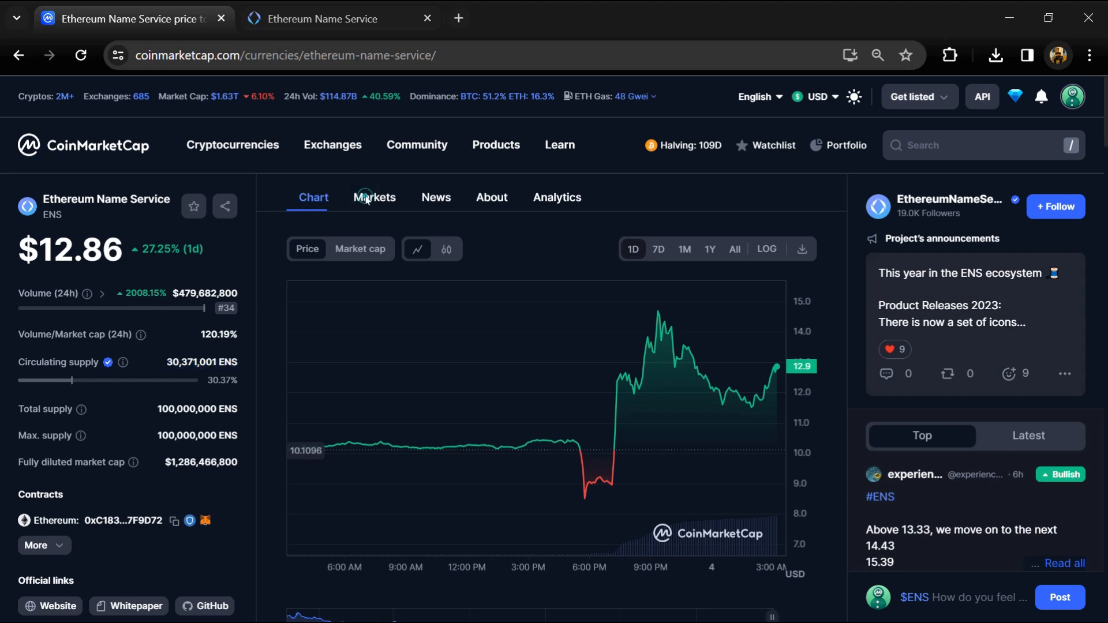
Show the ENS Markets list of exchange trading pairs with their prices and volumes
click(374, 197)
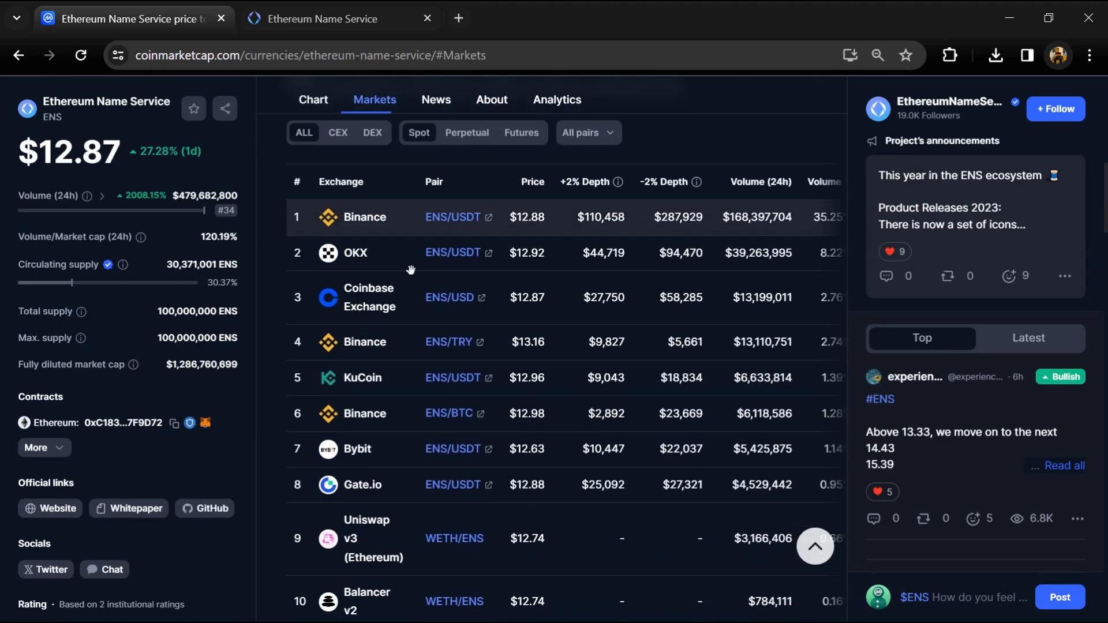
scroll(down, 3)
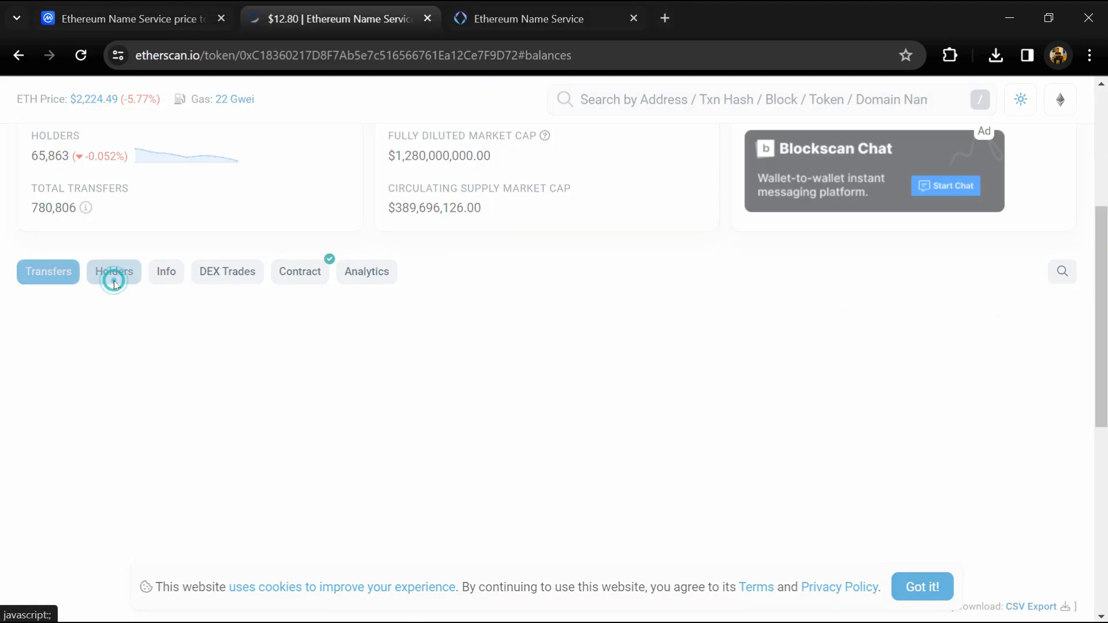
Browse the ENS holders list down to rank 50, highlighting KuCoin 6's 0.0976% share, then return to the top holders
click(113, 271)
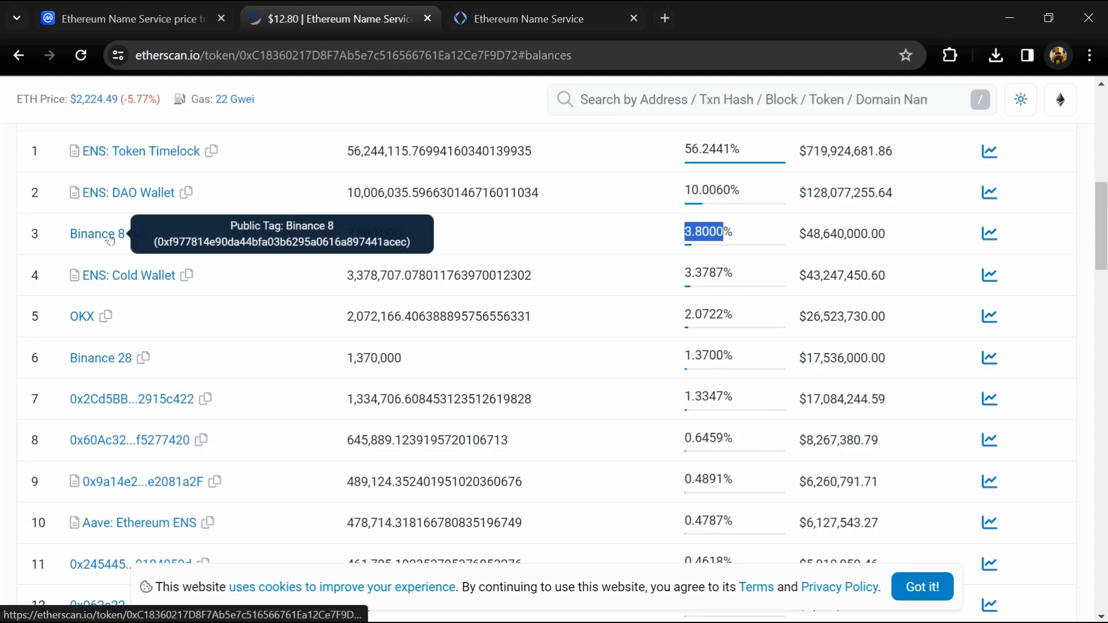
mouse_move(433, 264)
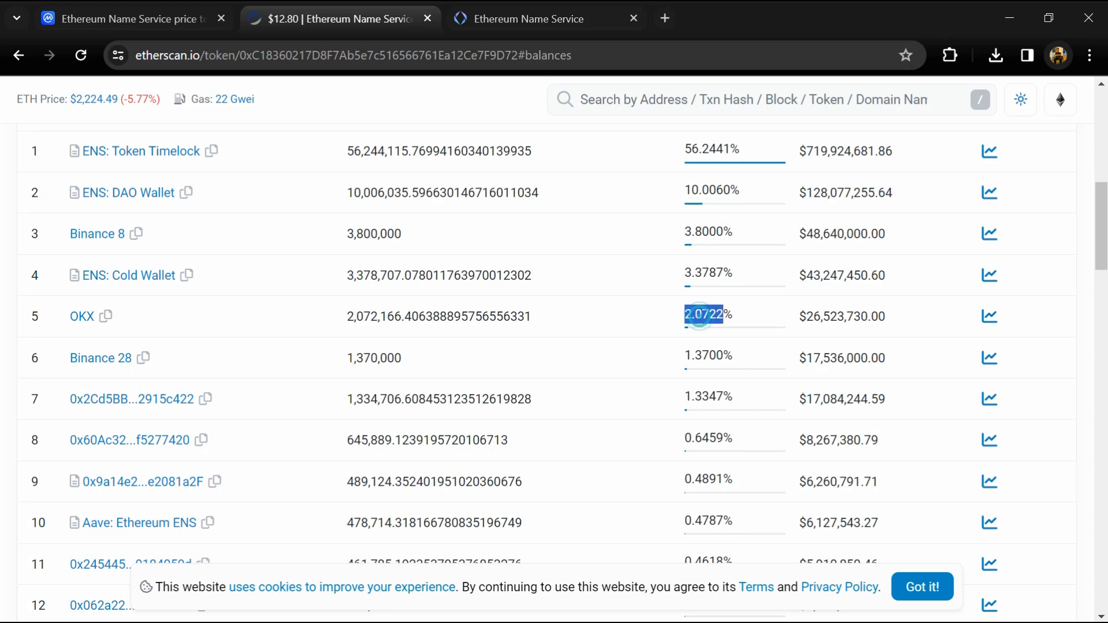
mouse_move(81, 316)
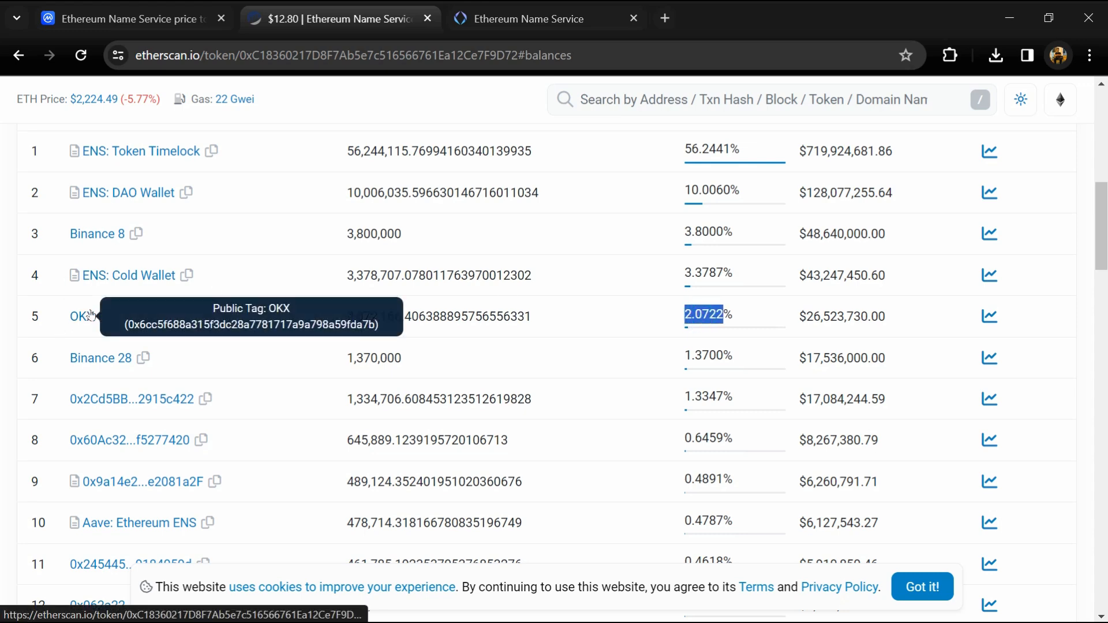
scroll(down, 3)
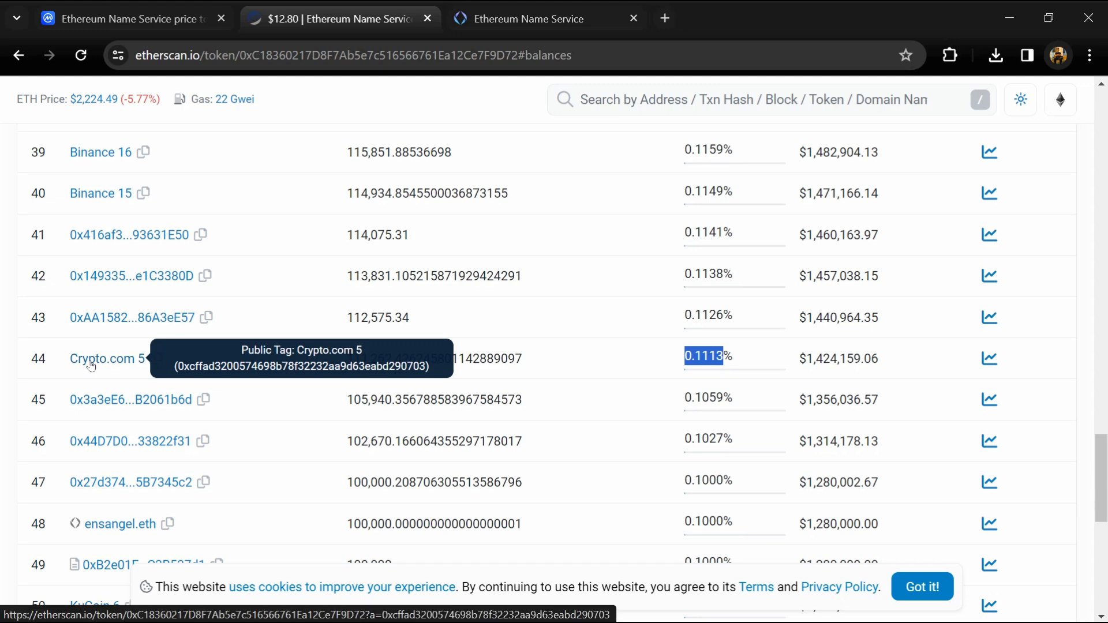
scroll(down, 3)
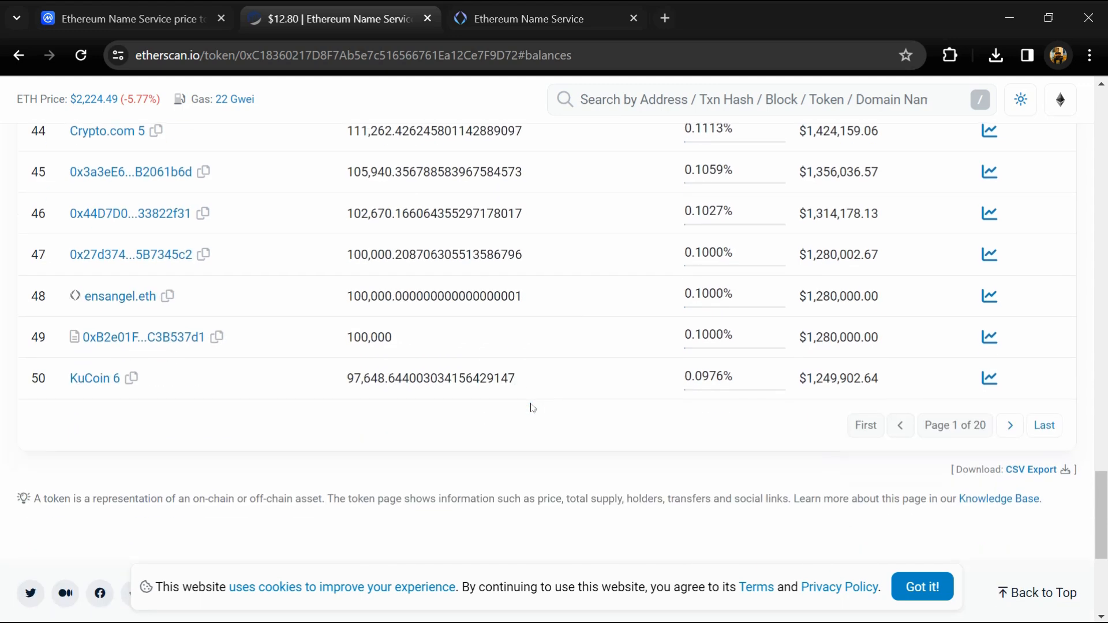
double_click(703, 372)
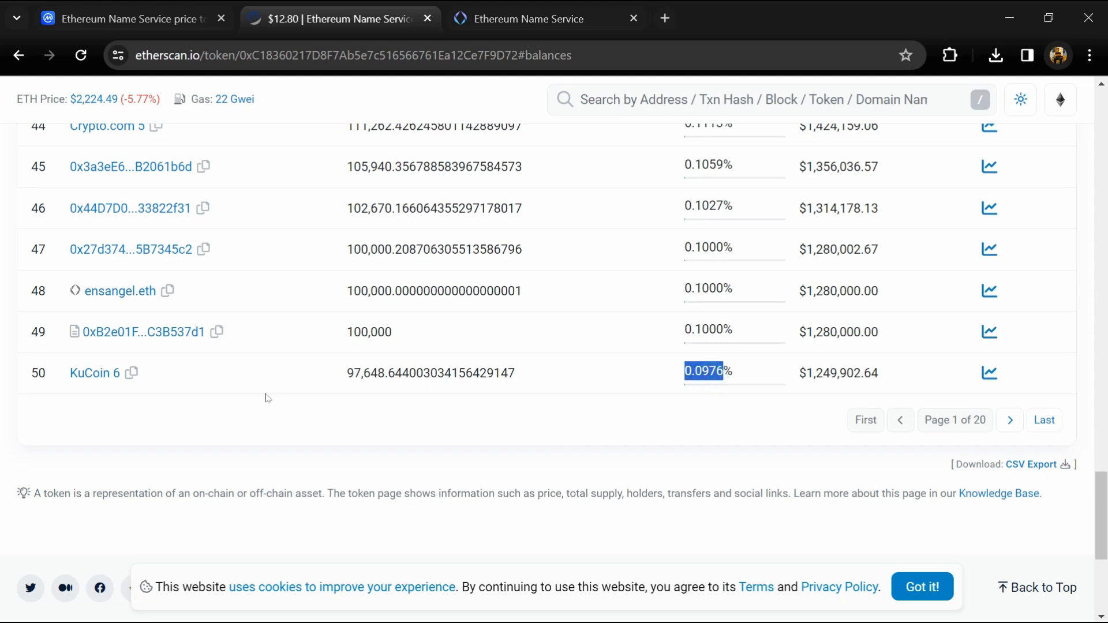
mouse_move(95, 373)
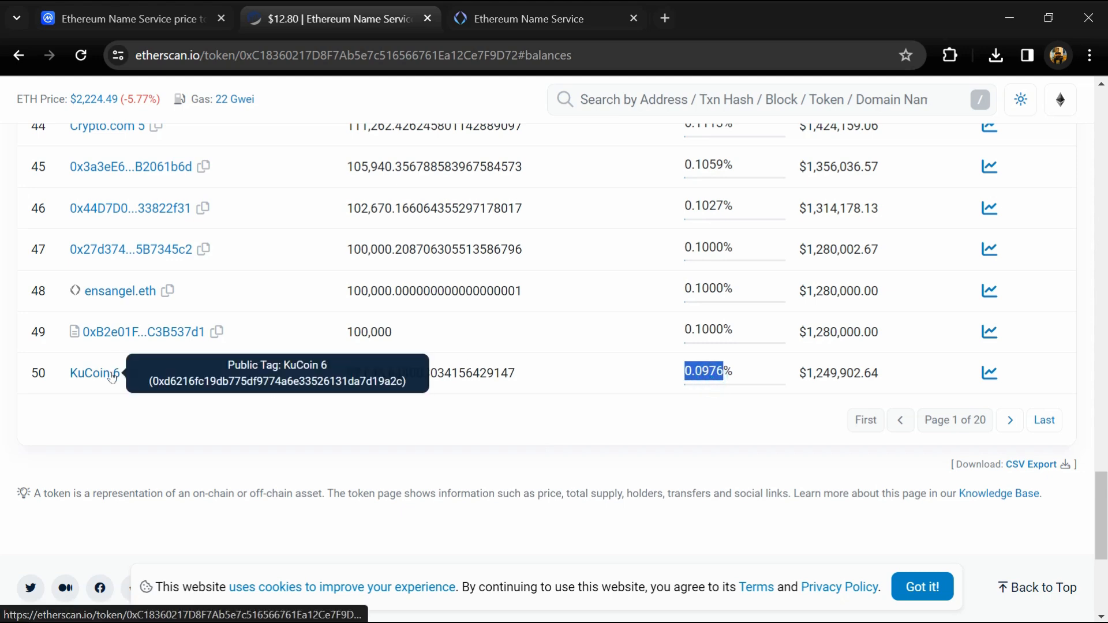
scroll(up, 3)
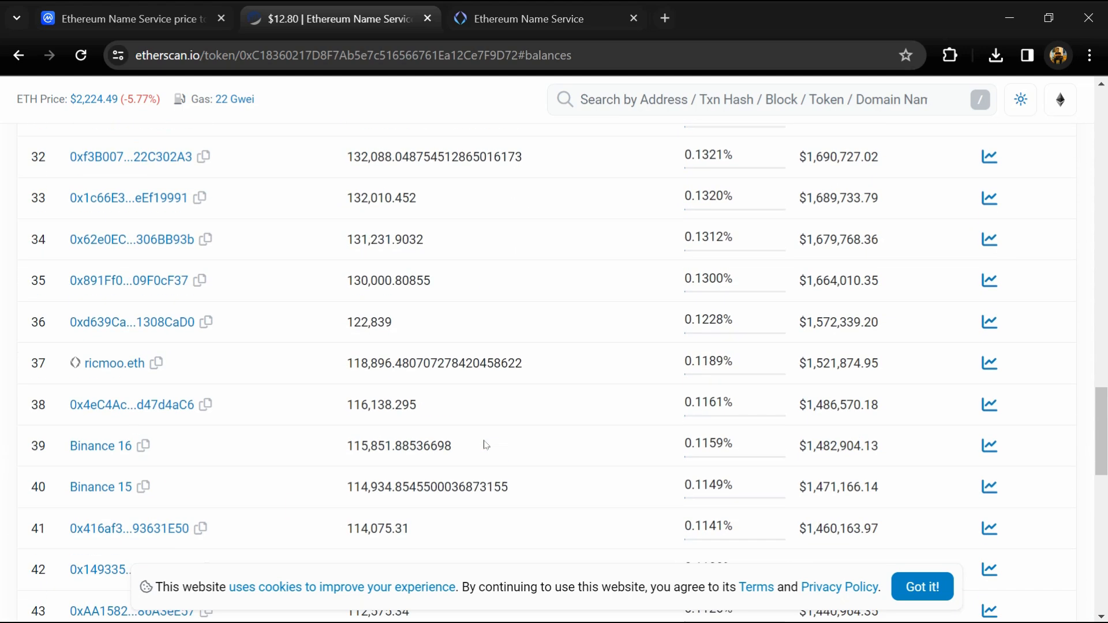
scroll(up, 3)
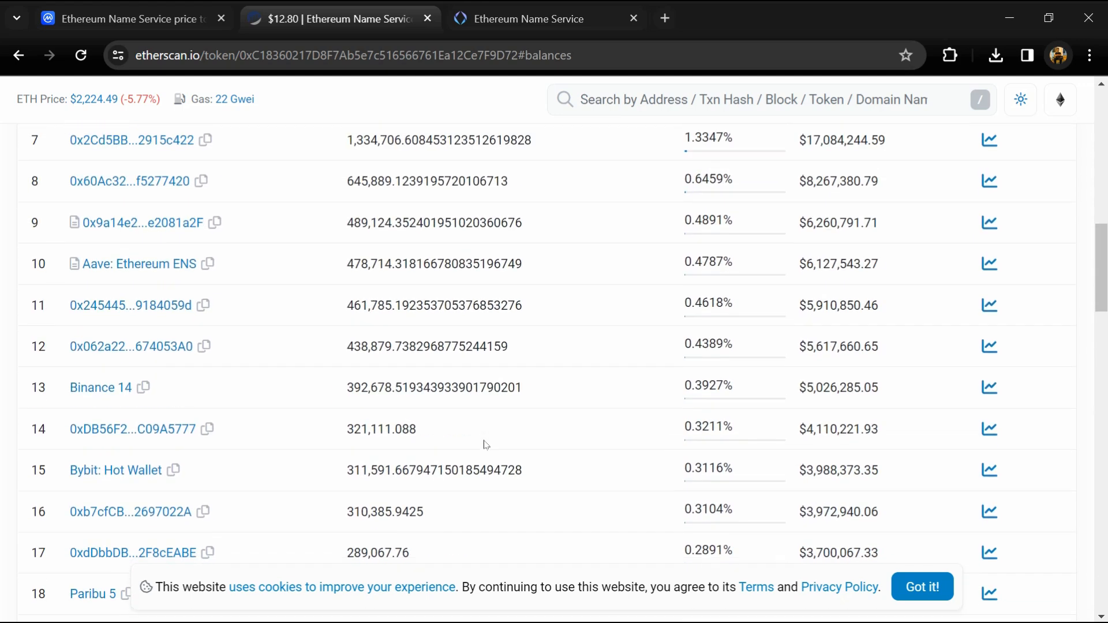
scroll(up, 3)
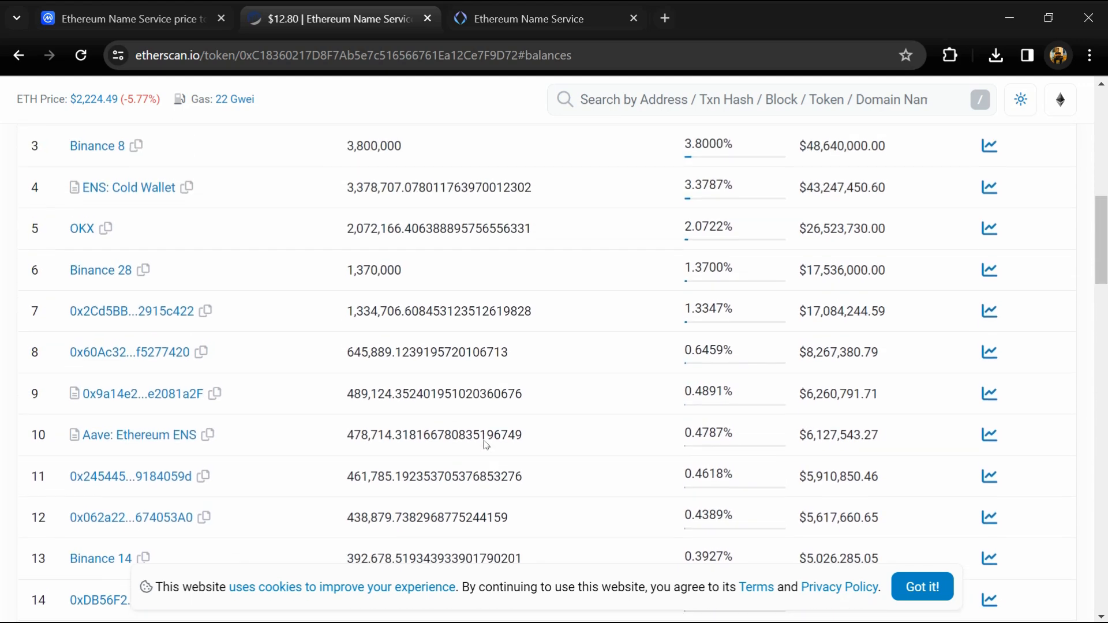
scroll(up, 3)
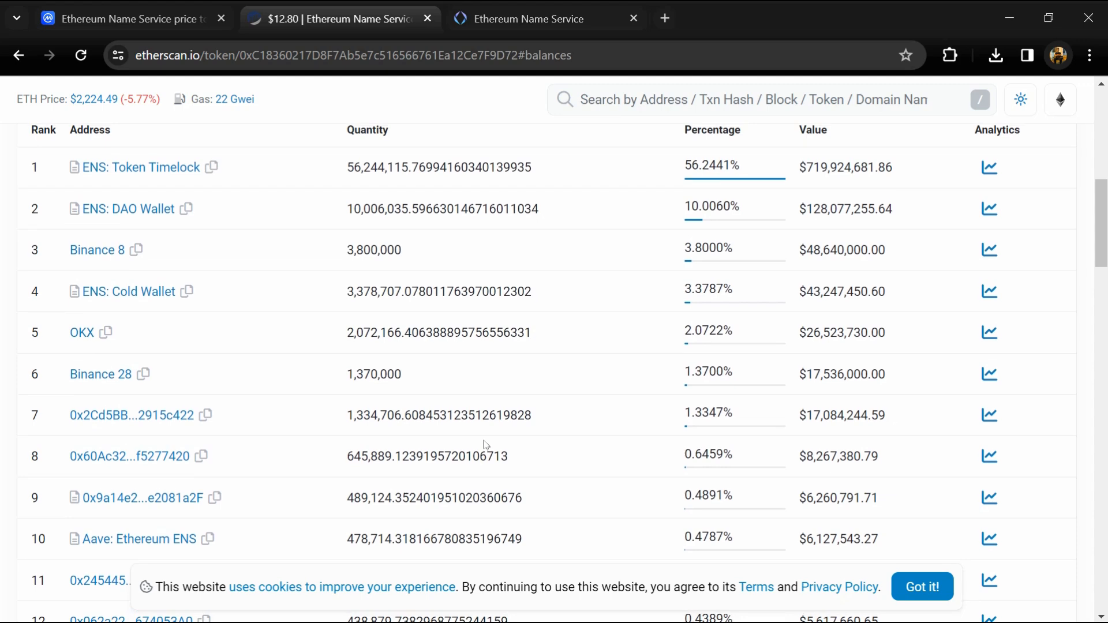
scroll(up, 3)
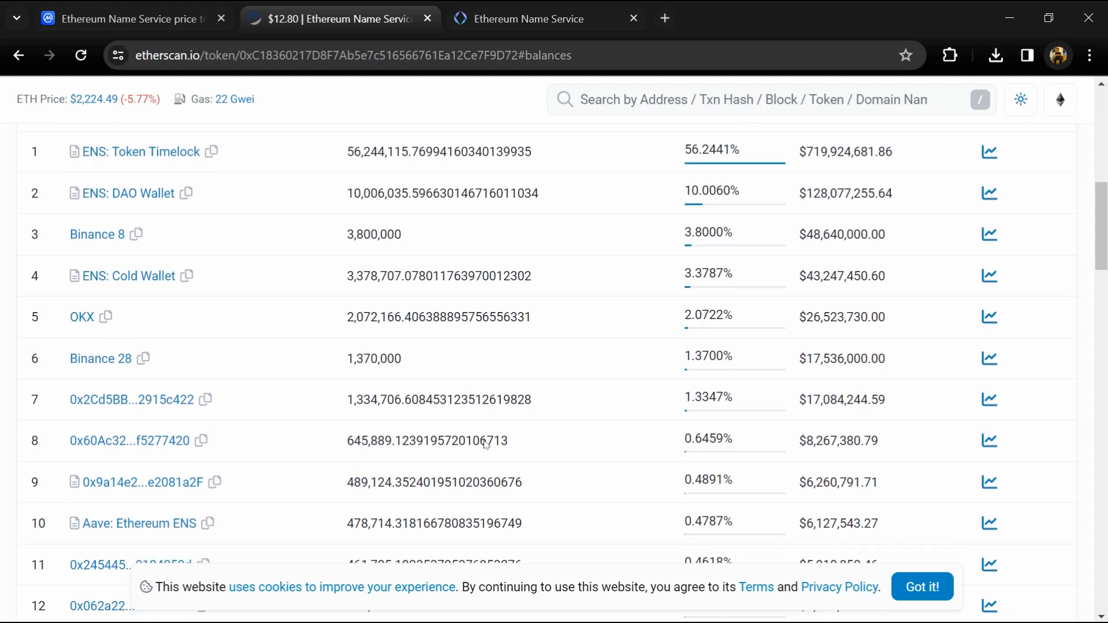